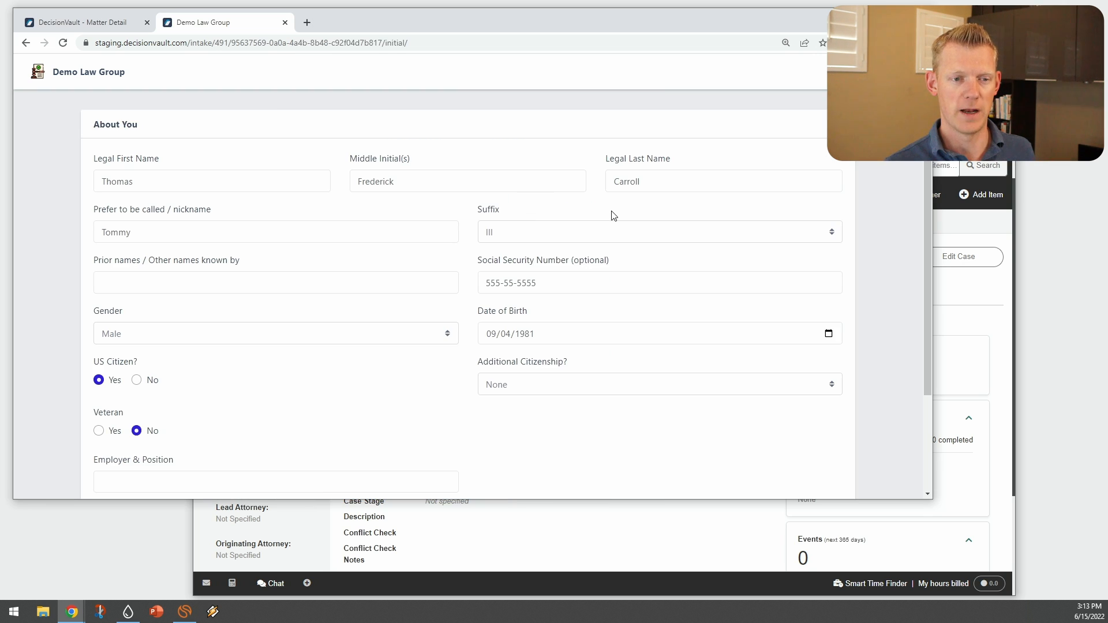
pyautogui.moveTo(620, 222)
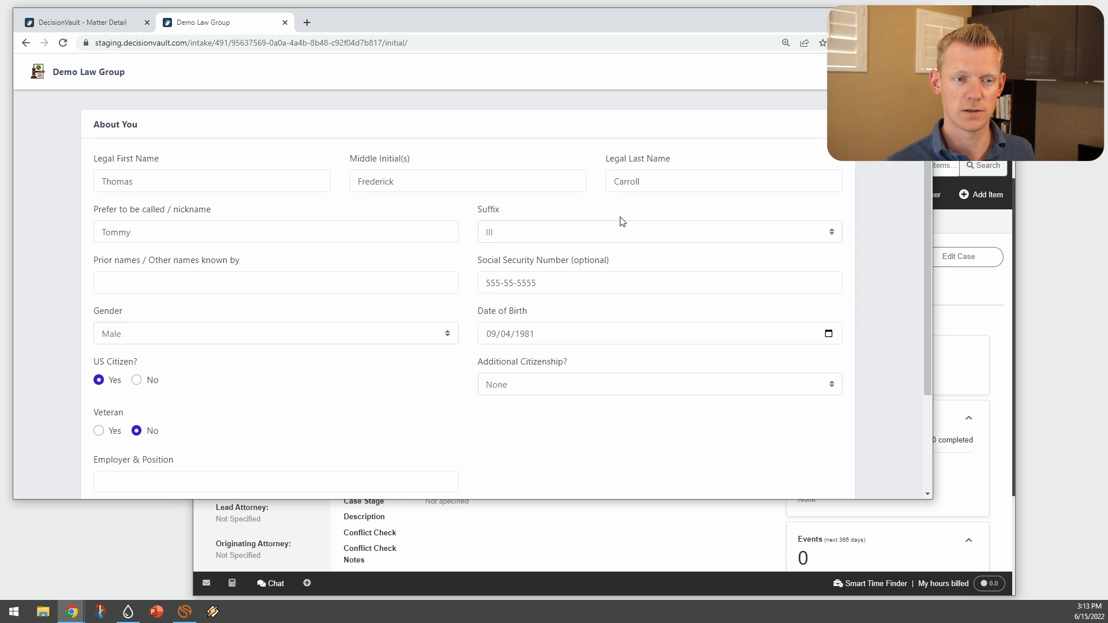
# - Submit the About You and Partner pages unchanged, returning to the questionnaire overview
pyautogui.scroll(-3)
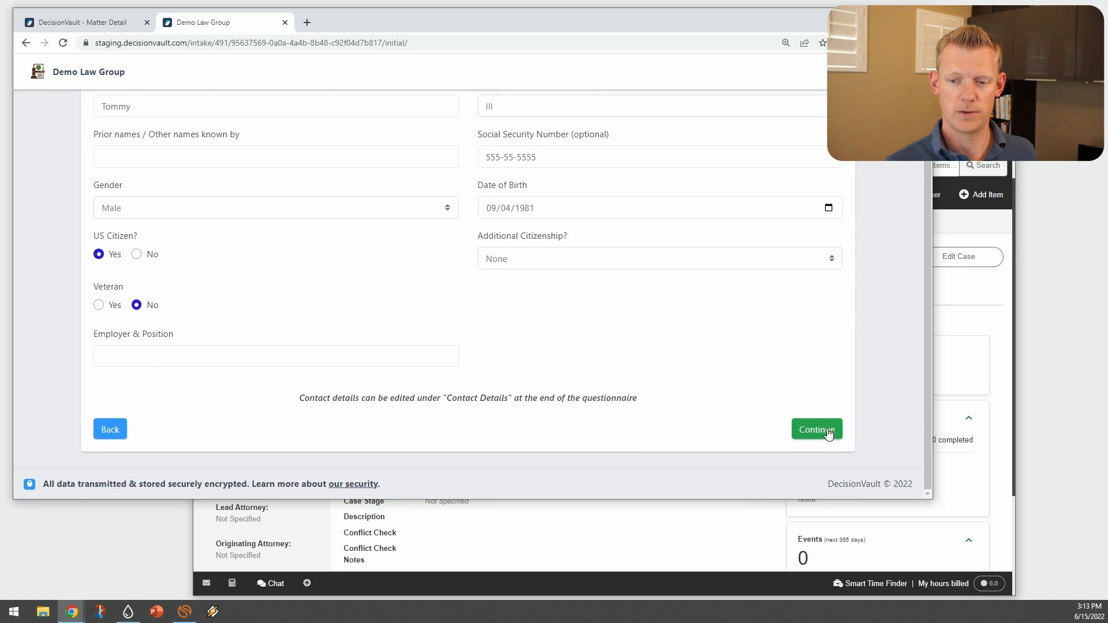
pyautogui.click(816, 428)
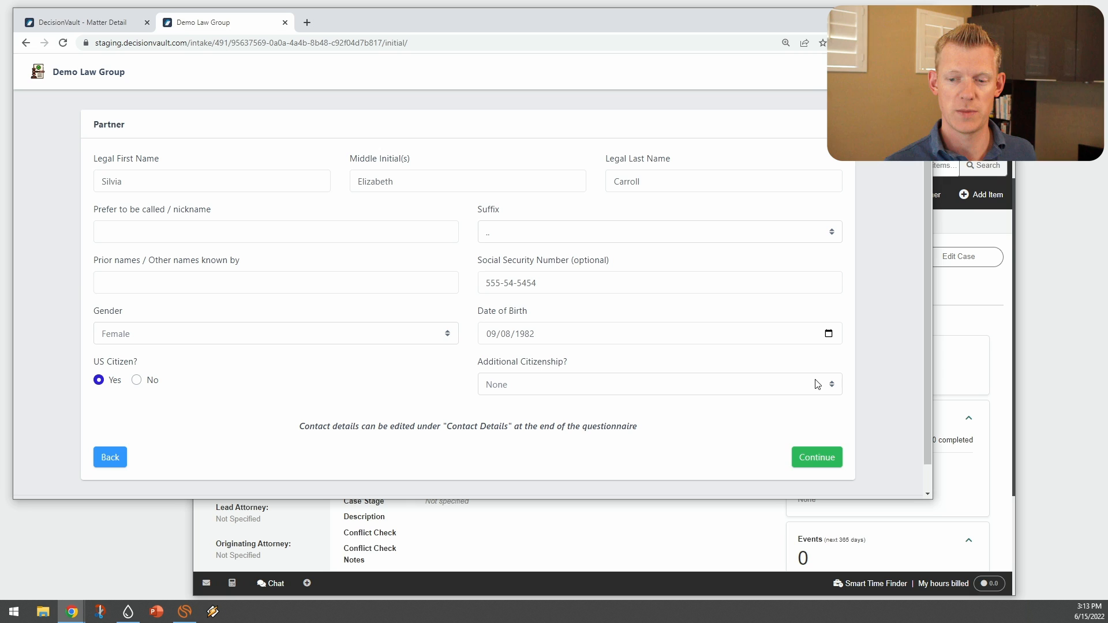
pyautogui.click(815, 458)
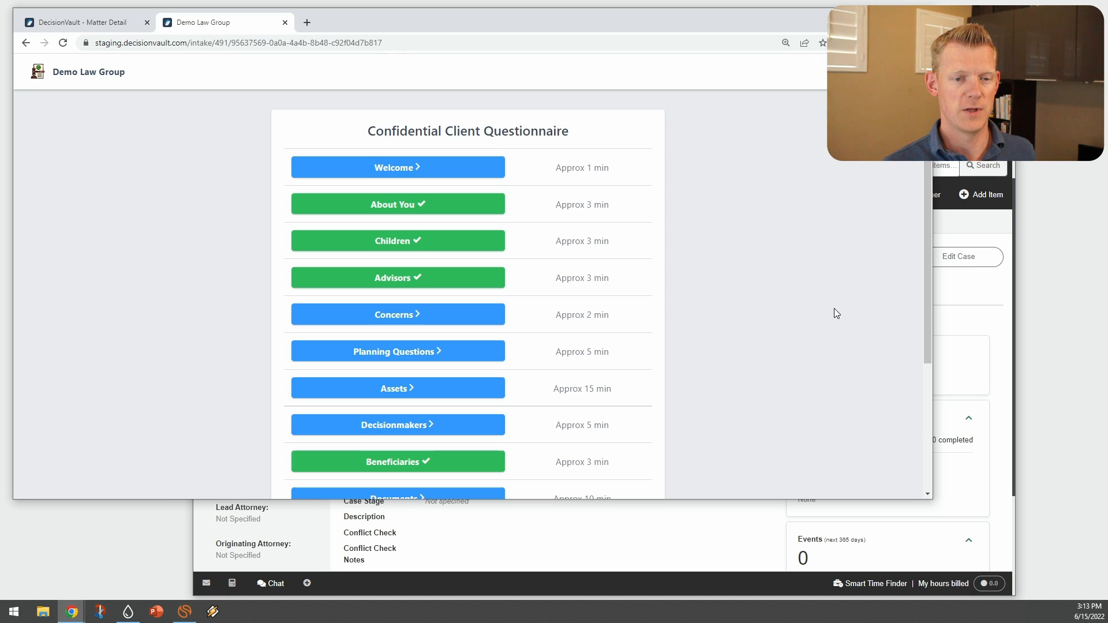
pyautogui.click(397, 241)
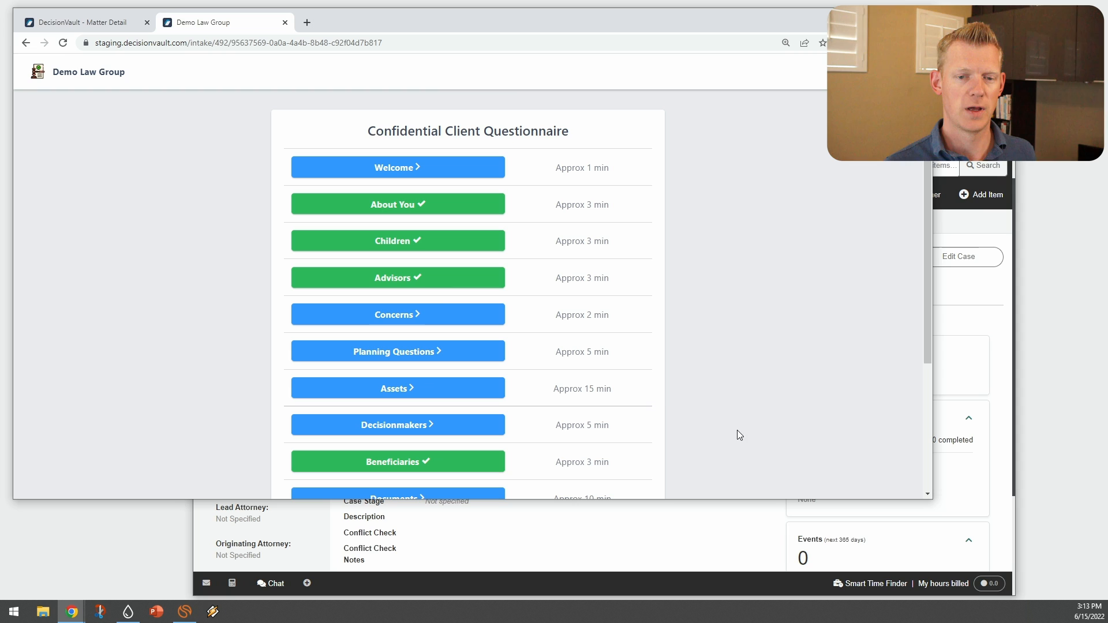
pyautogui.moveTo(791, 307)
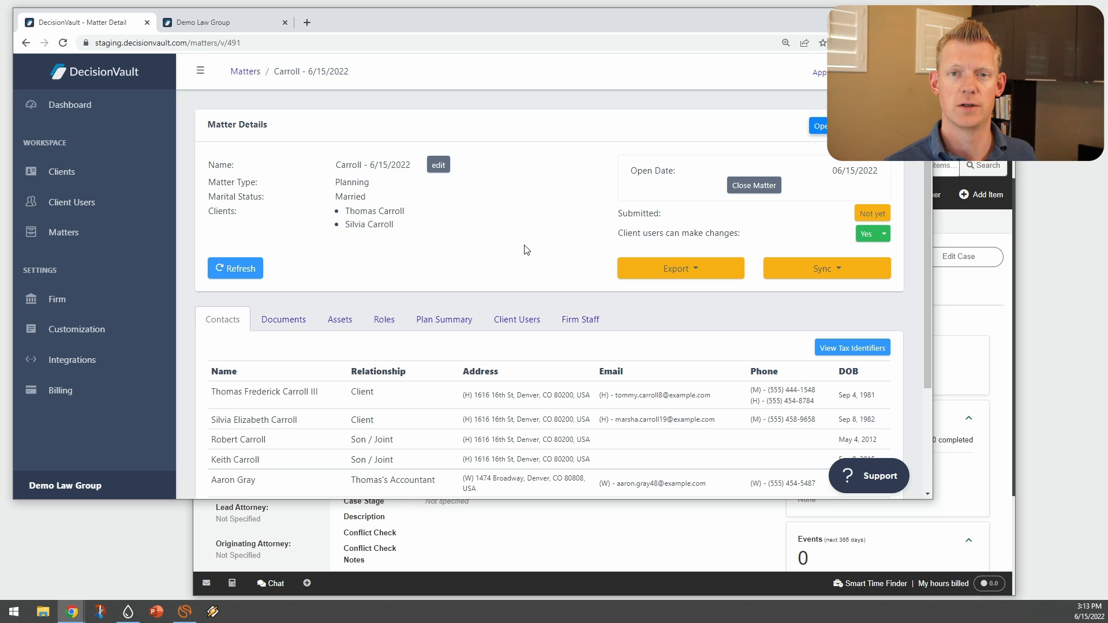
# - Choose MyCase from the Carroll matter's Export and Sync menus
pyautogui.scroll(-3)
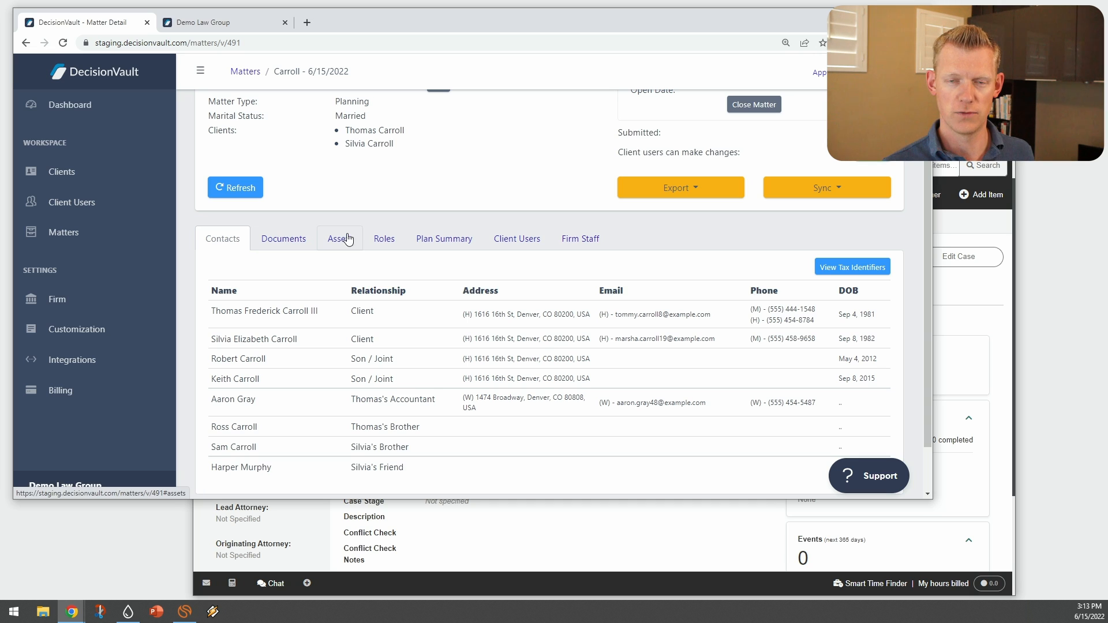
pyautogui.click(679, 187)
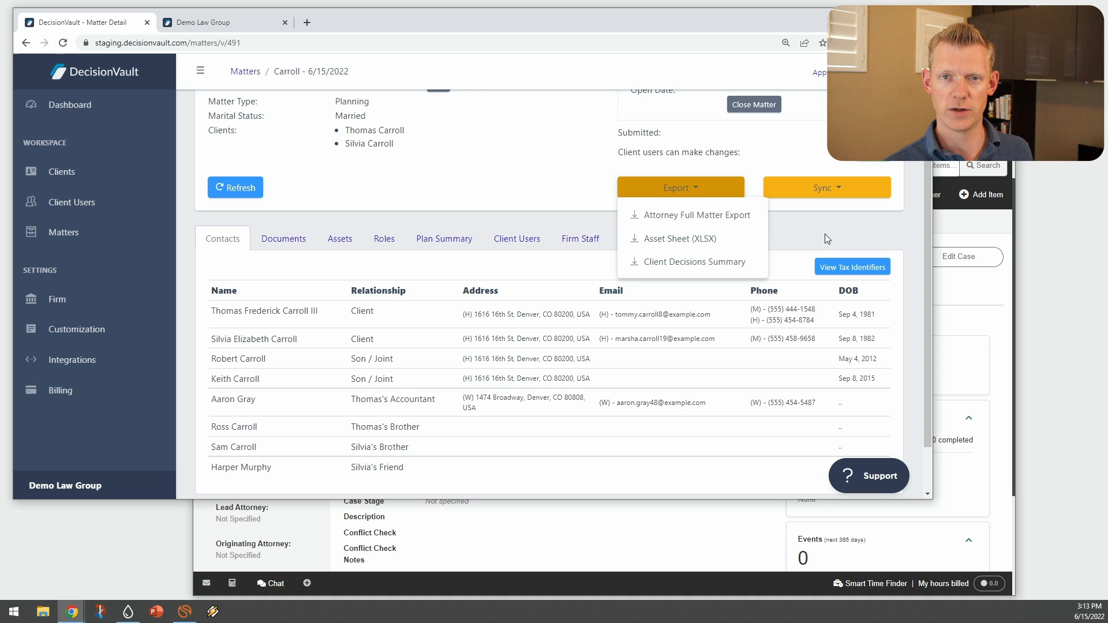
pyautogui.click(826, 187)
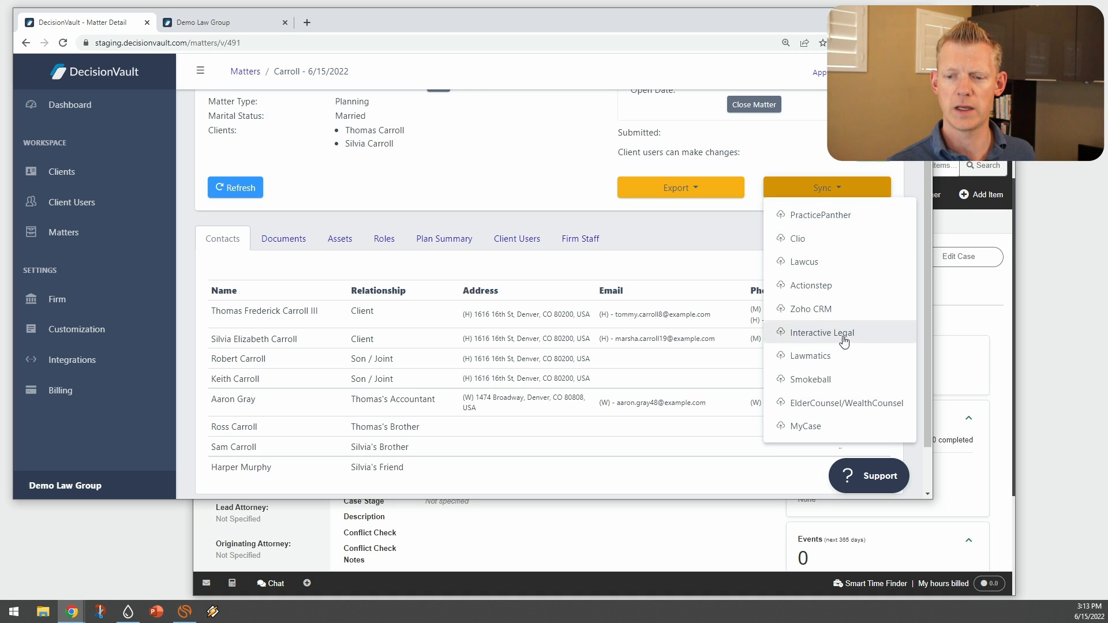
pyautogui.click(804, 426)
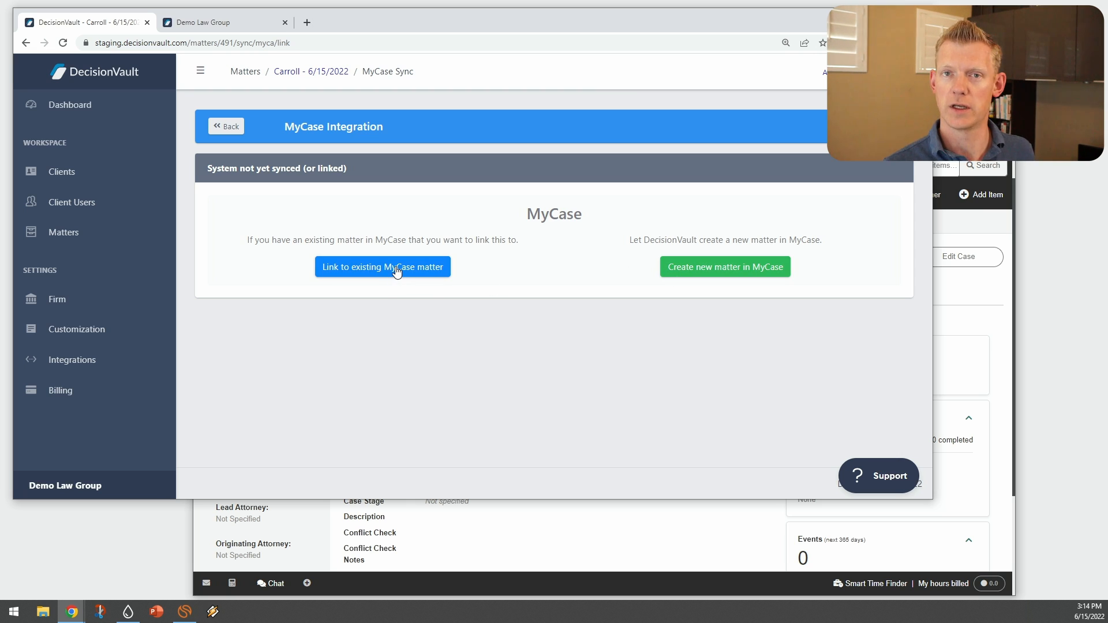
# - Search existing MyCase matters for 'ca' and link Carroll Estate Planning
pyautogui.click(382, 266)
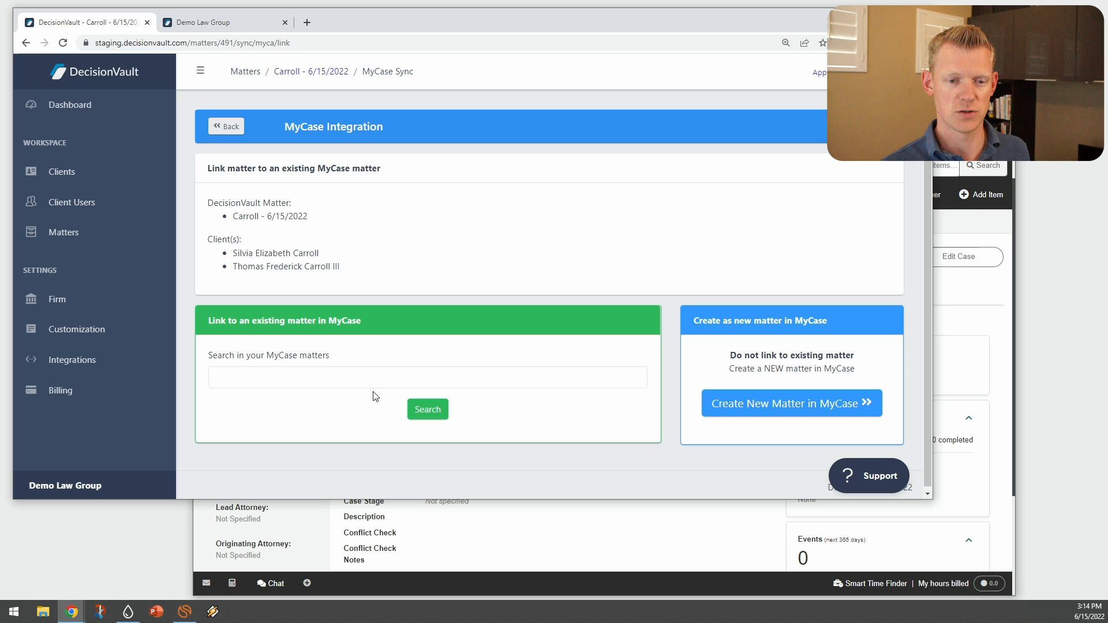
pyautogui.write('carr')
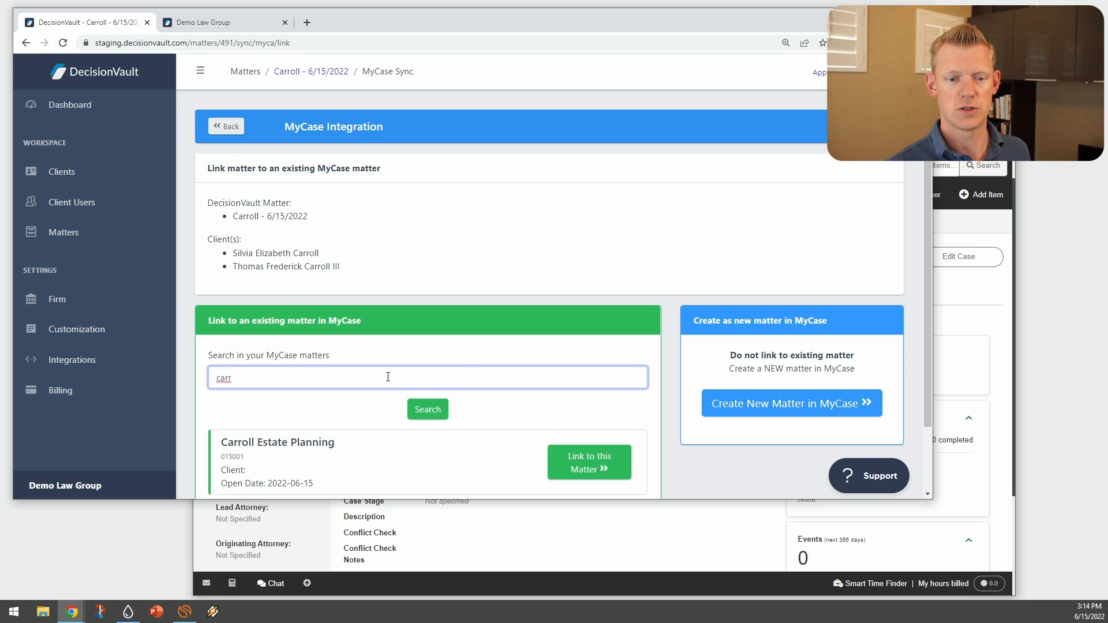
pyautogui.scroll(-3)
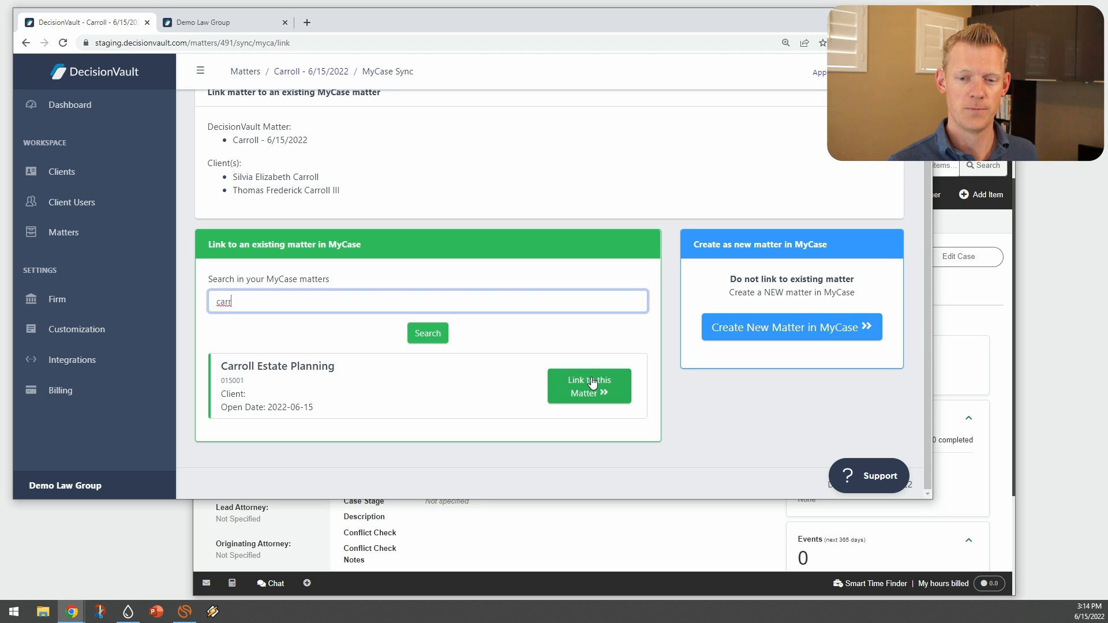
pyautogui.click(589, 387)
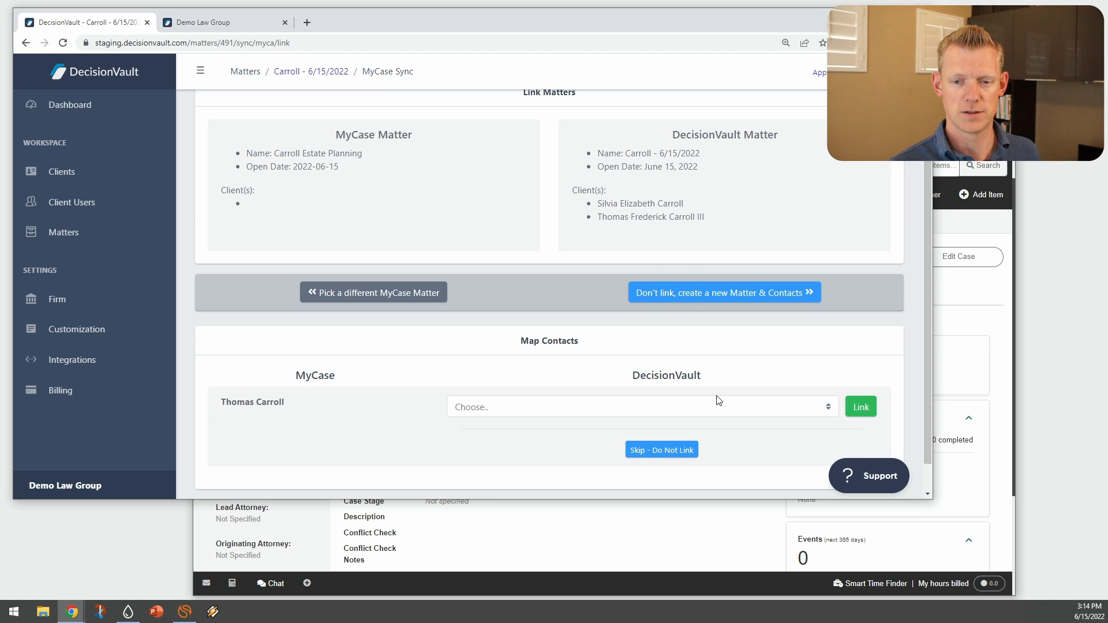
pyautogui.click(640, 406)
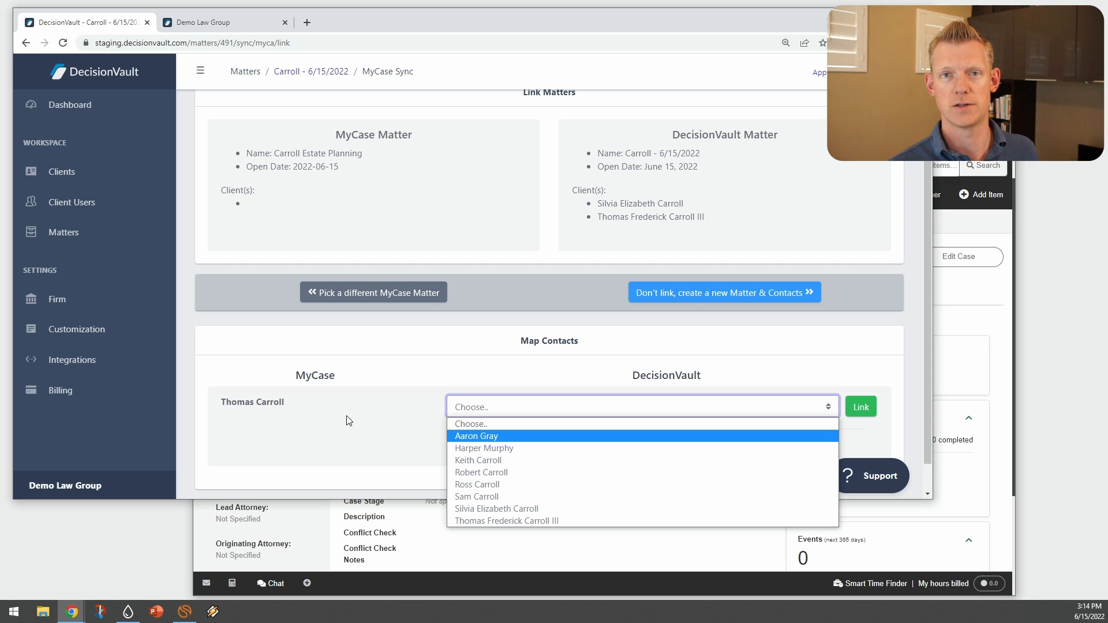
pyautogui.moveTo(484, 448)
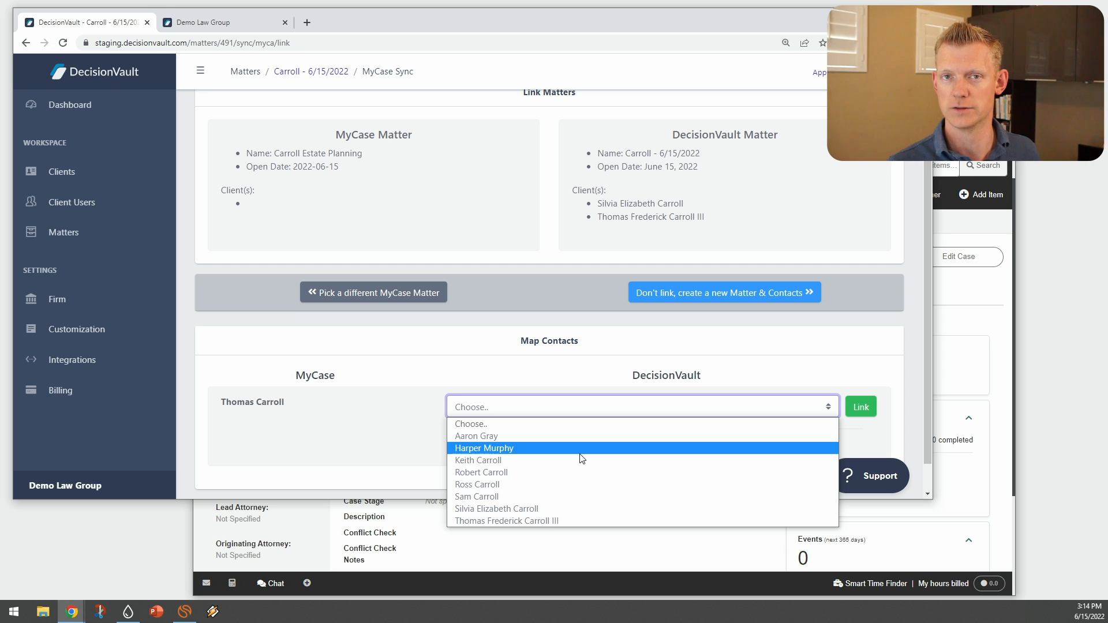
pyautogui.moveTo(526, 450)
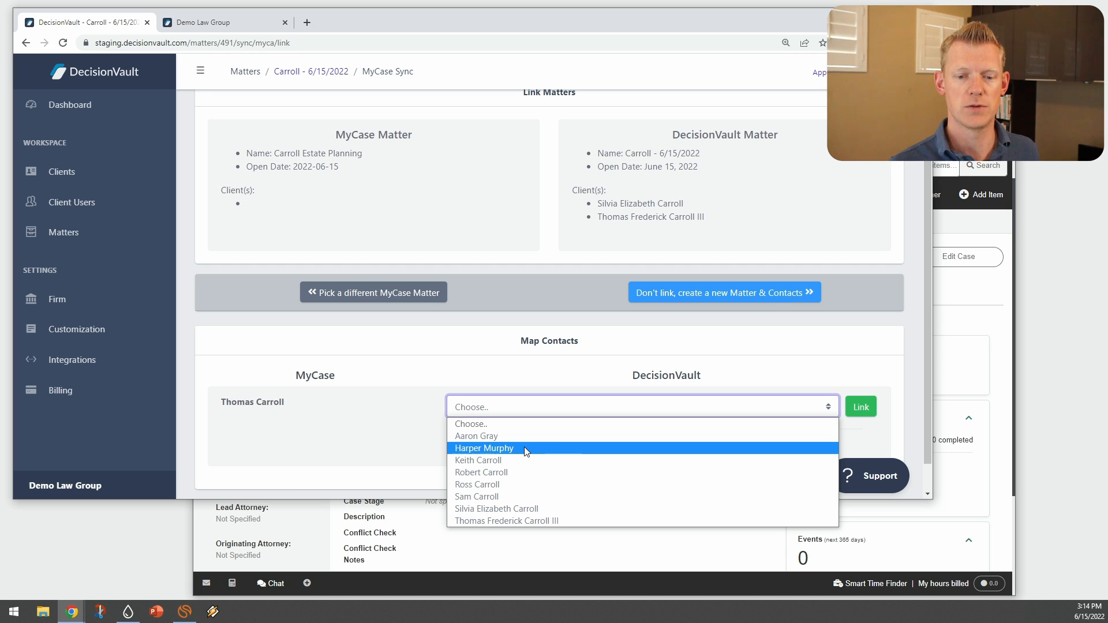
pyautogui.click(507, 520)
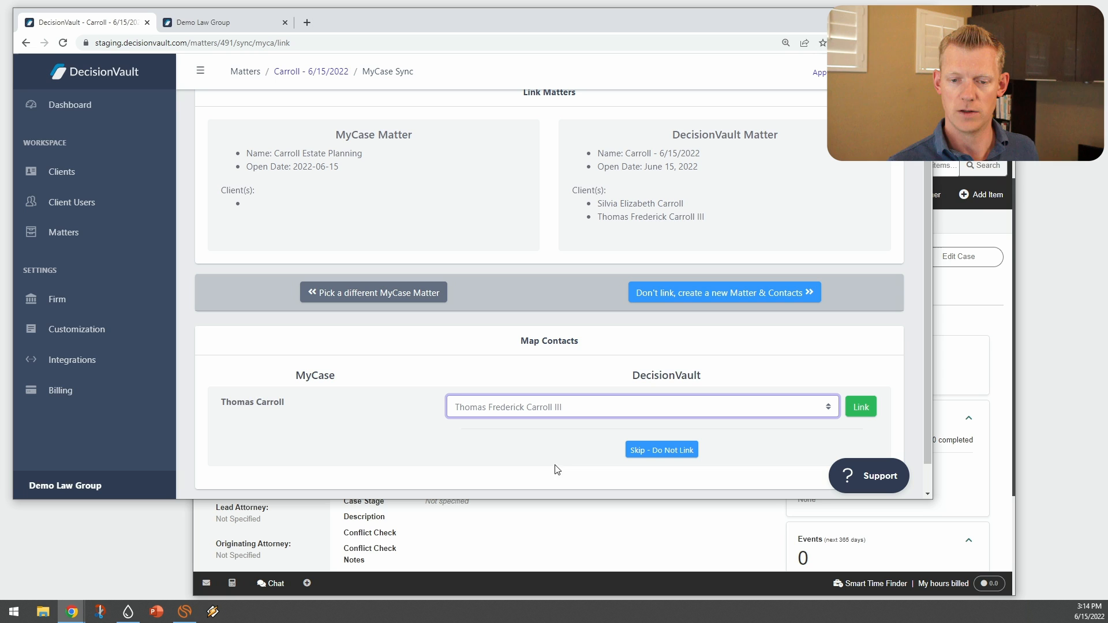
pyautogui.click(860, 406)
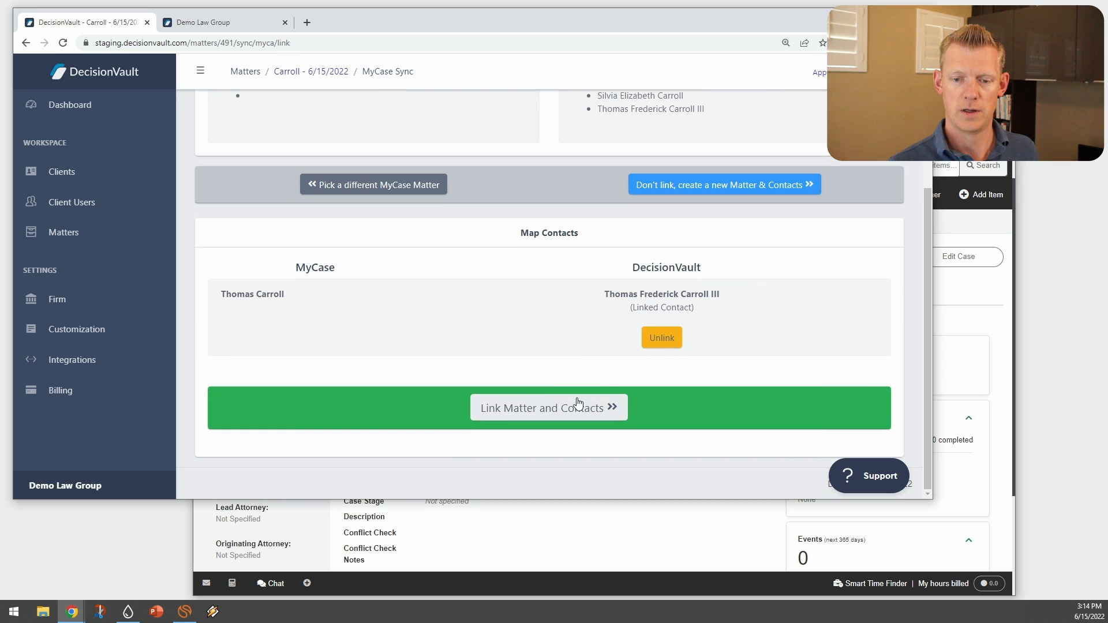
pyautogui.click(548, 408)
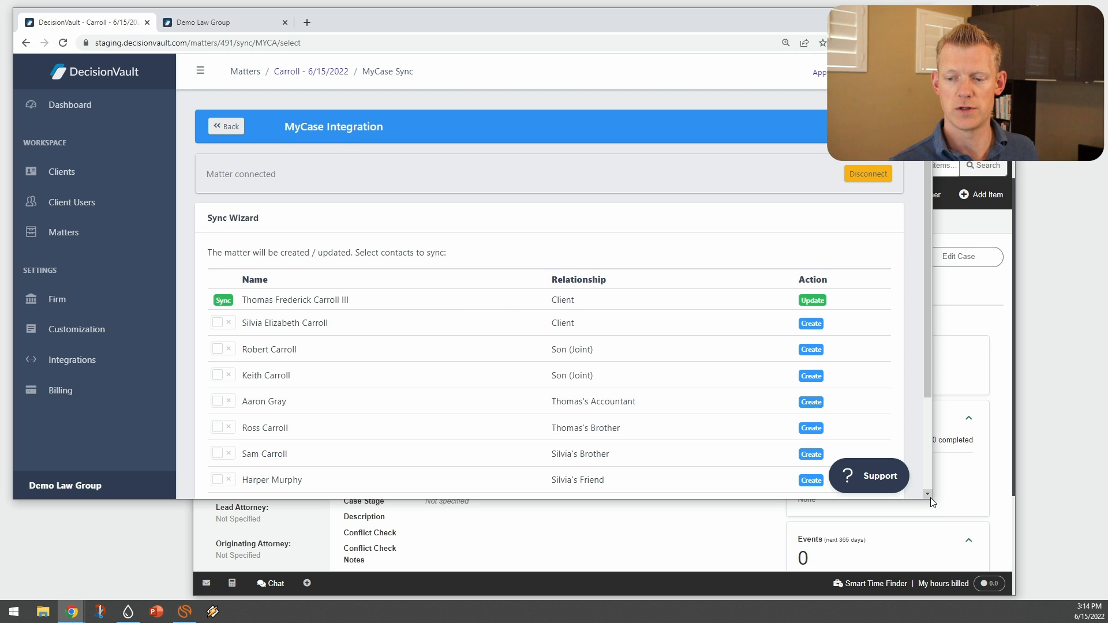
pyautogui.scroll(-3)
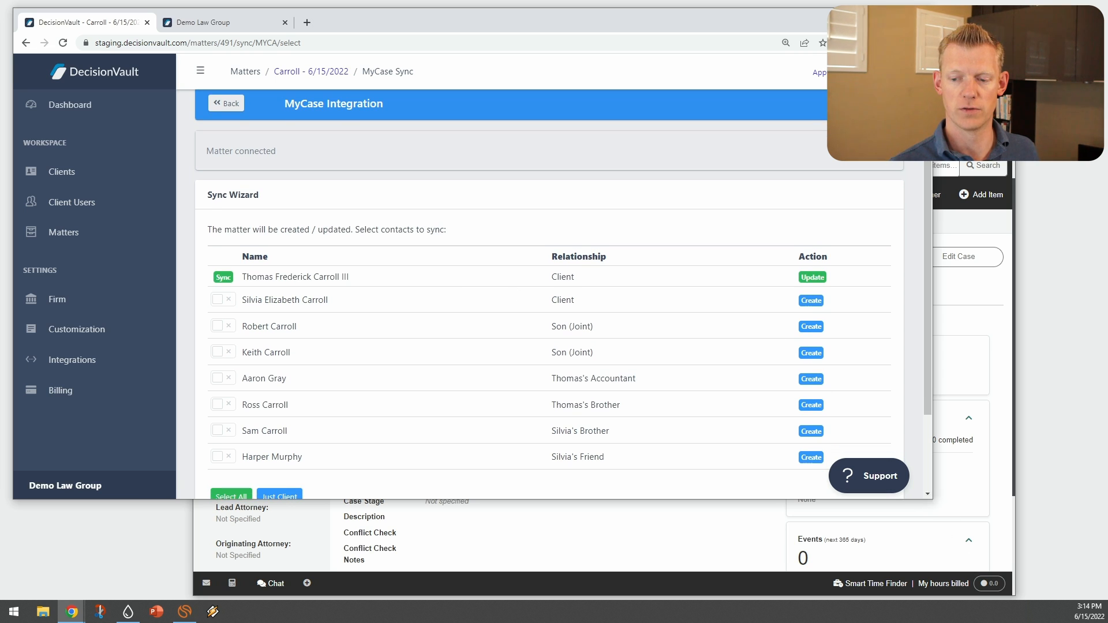
pyautogui.scroll(-3)
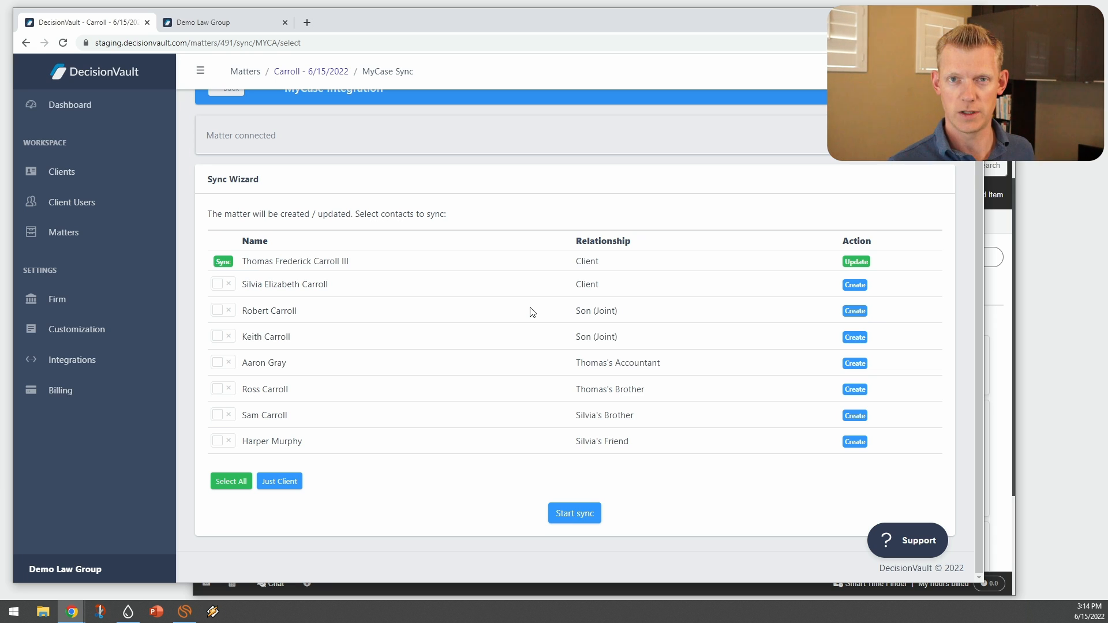
pyautogui.moveTo(227, 344)
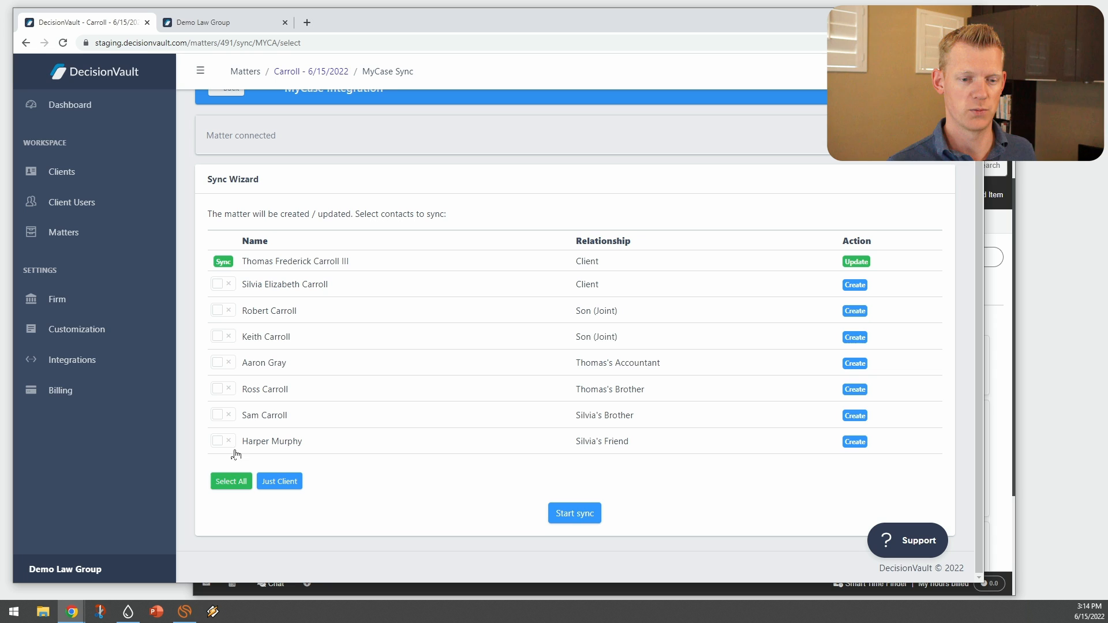
pyautogui.click(230, 481)
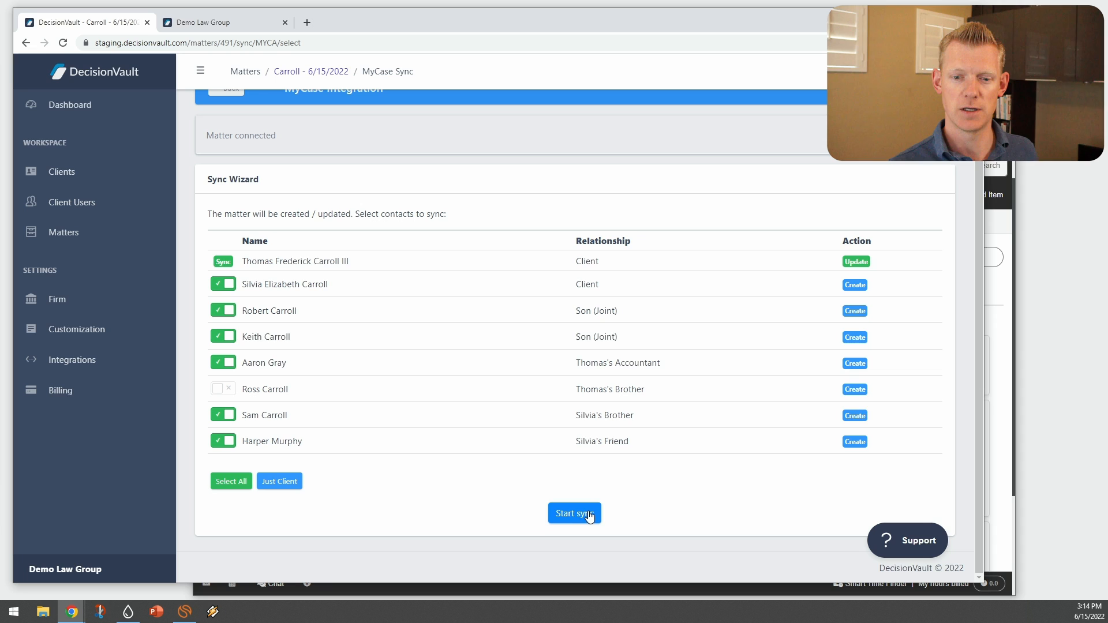
pyautogui.click(574, 513)
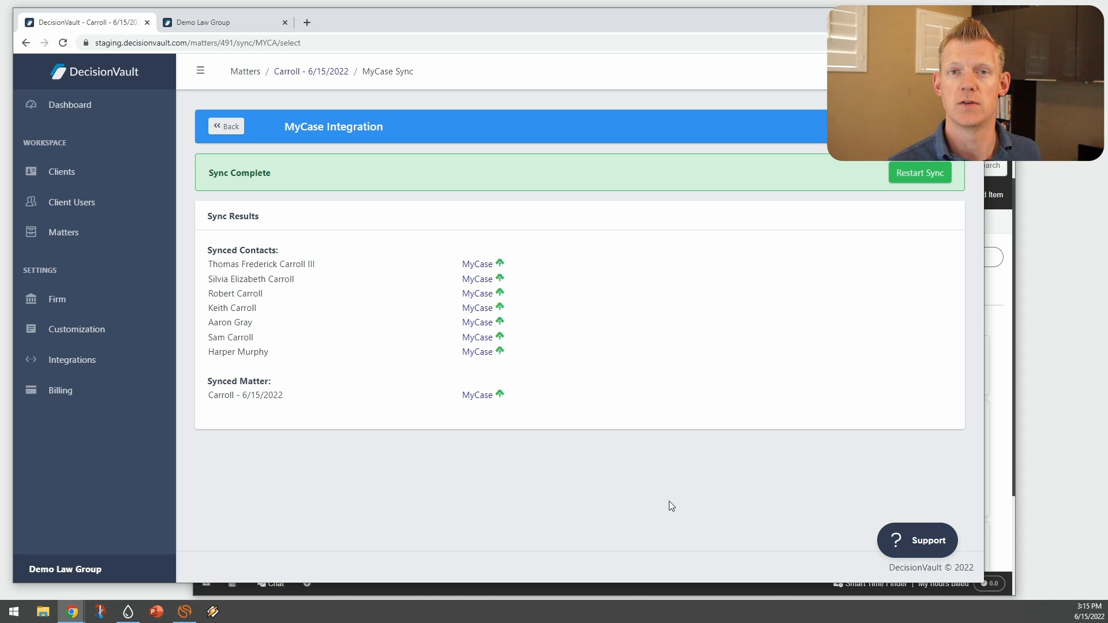
pyautogui.moveTo(1009, 398)
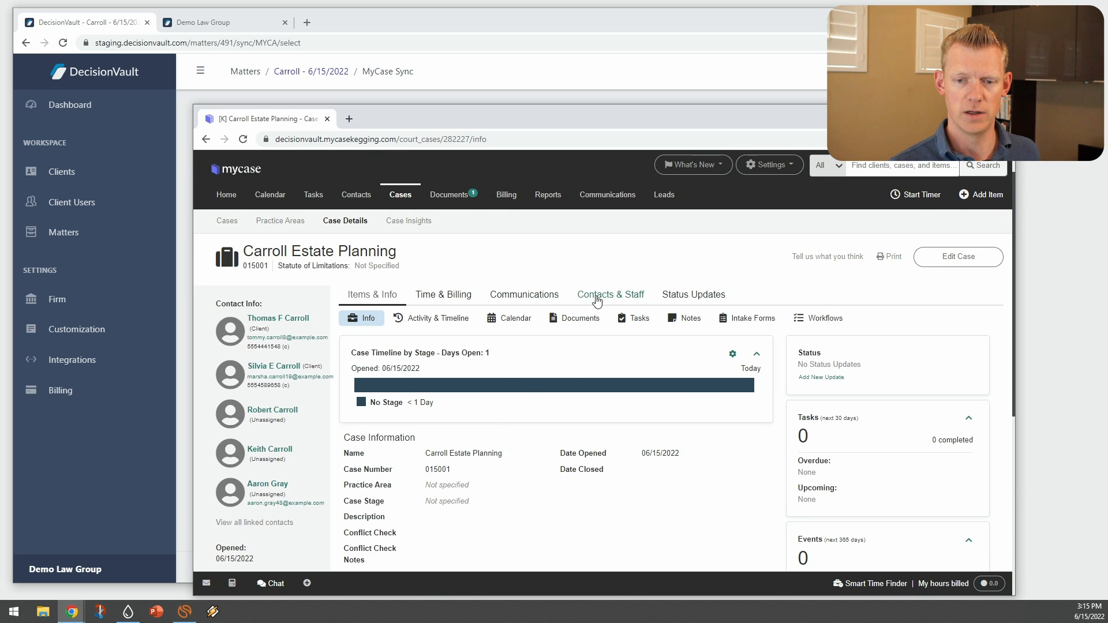
pyautogui.click(610, 294)
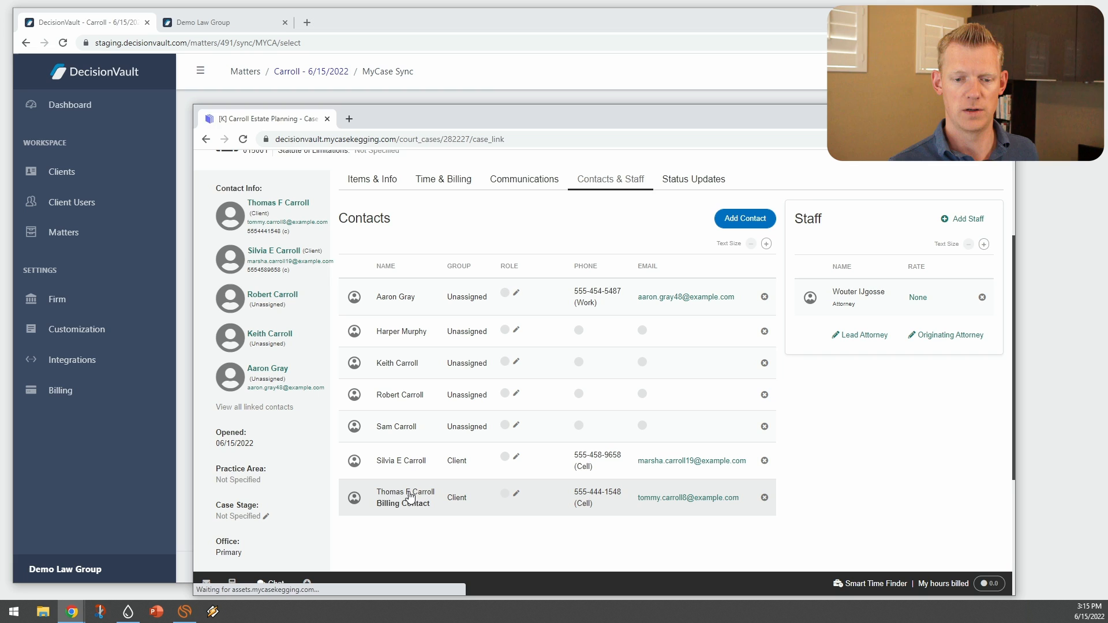
pyautogui.click(405, 492)
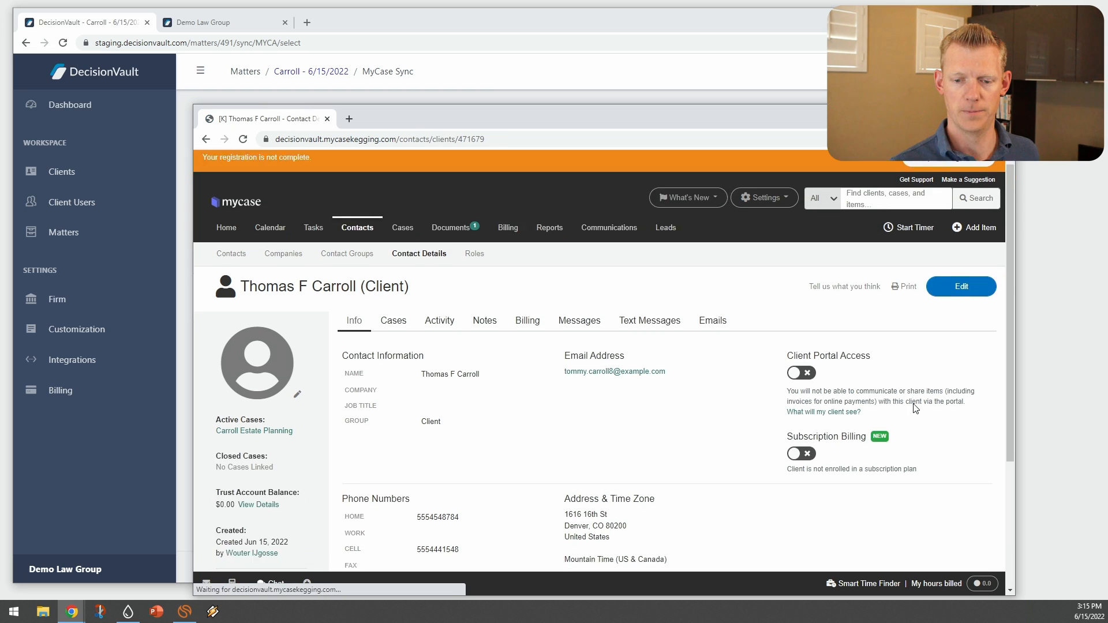
pyautogui.scroll(-3)
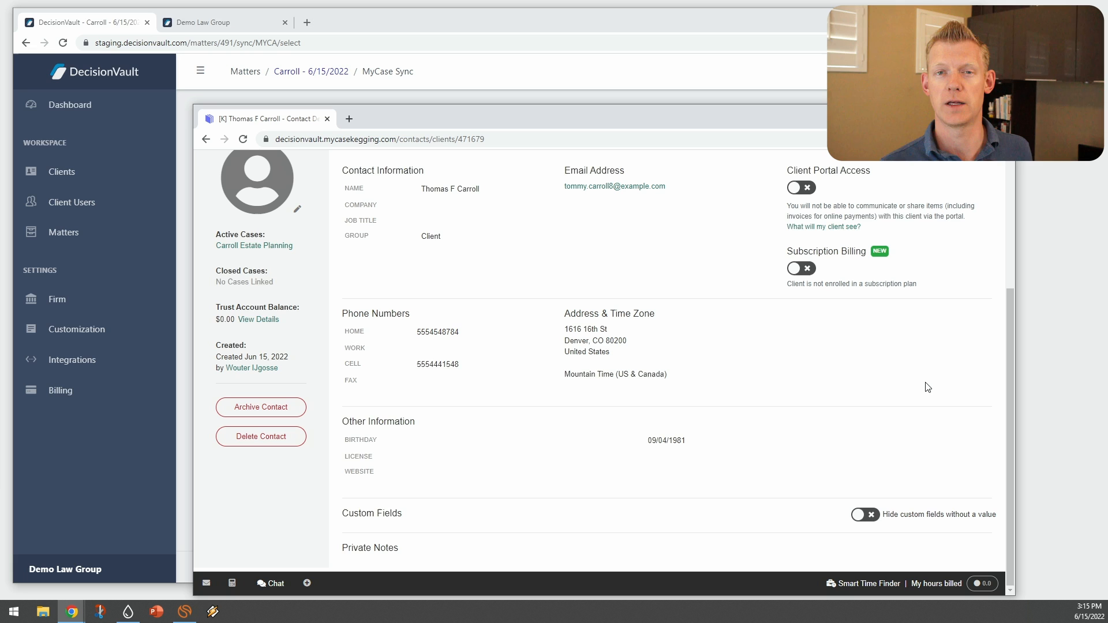
pyautogui.moveTo(949, 368)
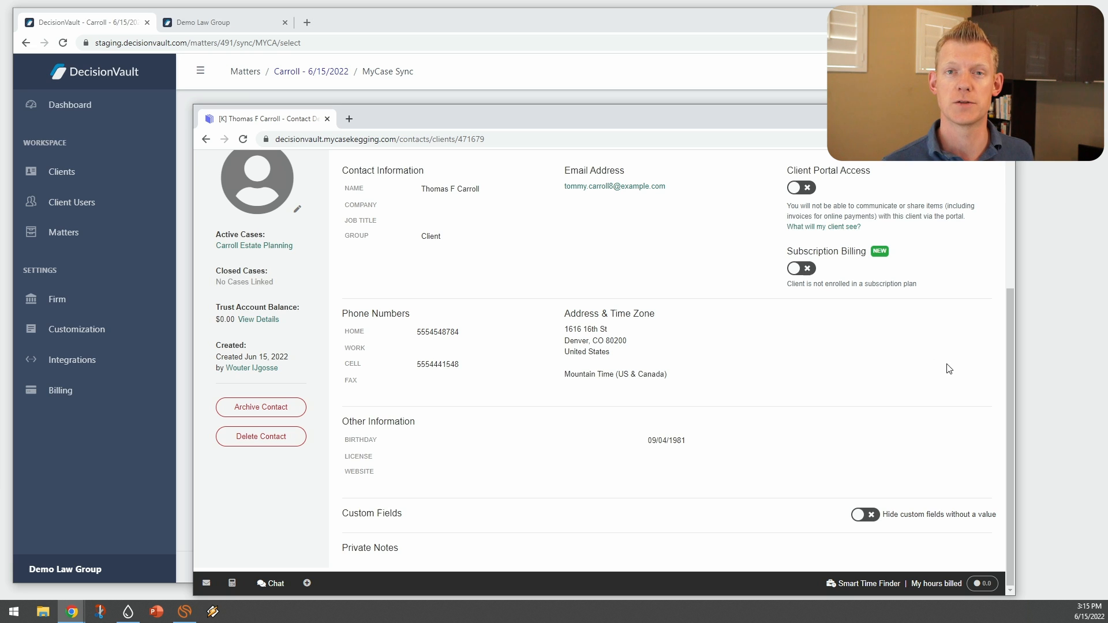